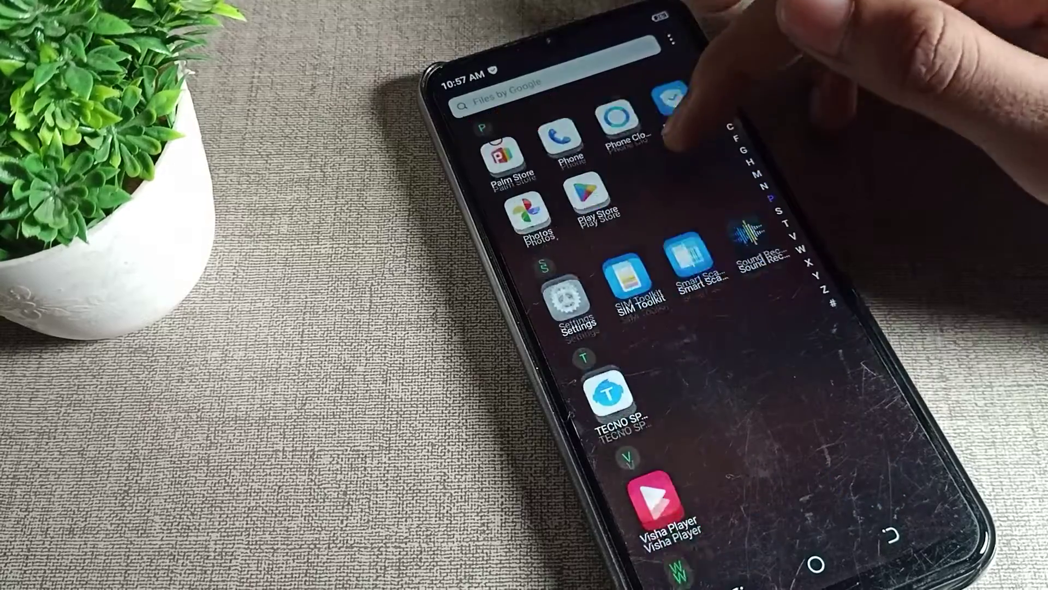
# Search Settings for "air" and go to the Airplane mode result on More connections.
pyautogui.click(570, 301)
pyautogui.write('air')
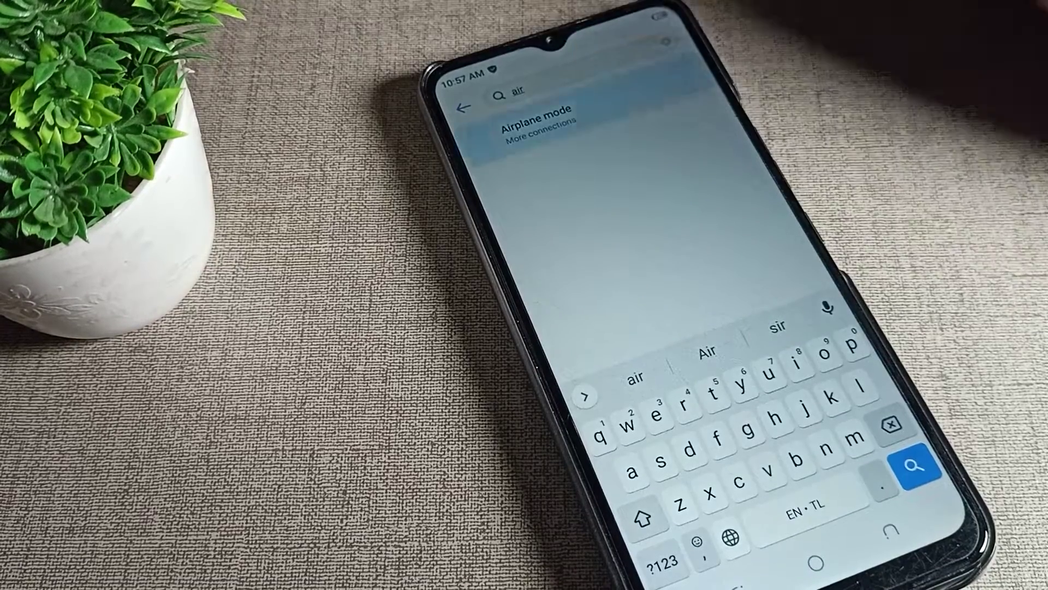
pyautogui.click(535, 122)
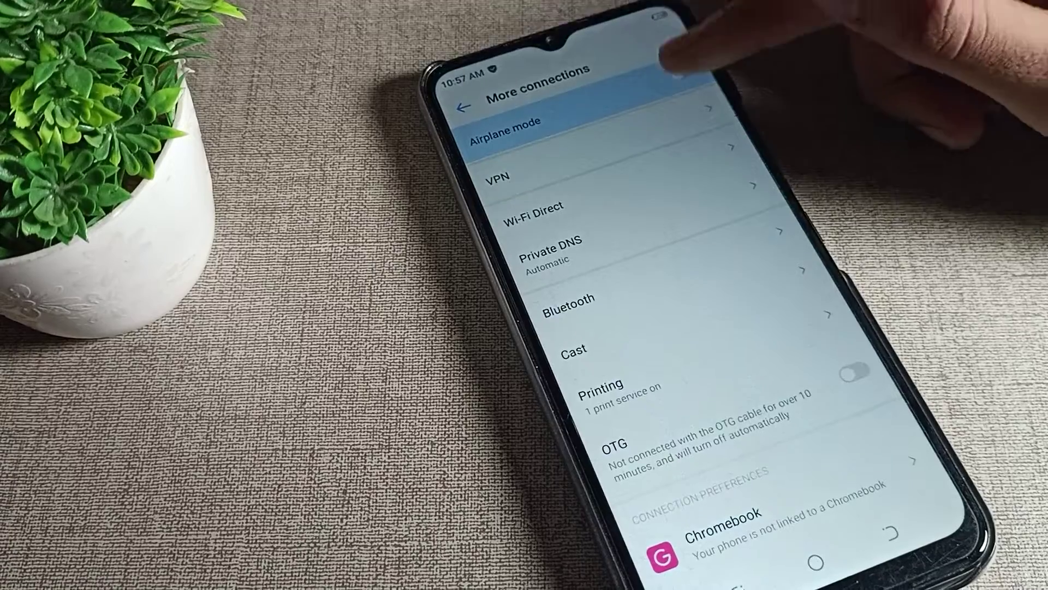
# Switch the Airplane mode toggle on and go back toward the Wi-Fi page.
pyautogui.click(684, 74)
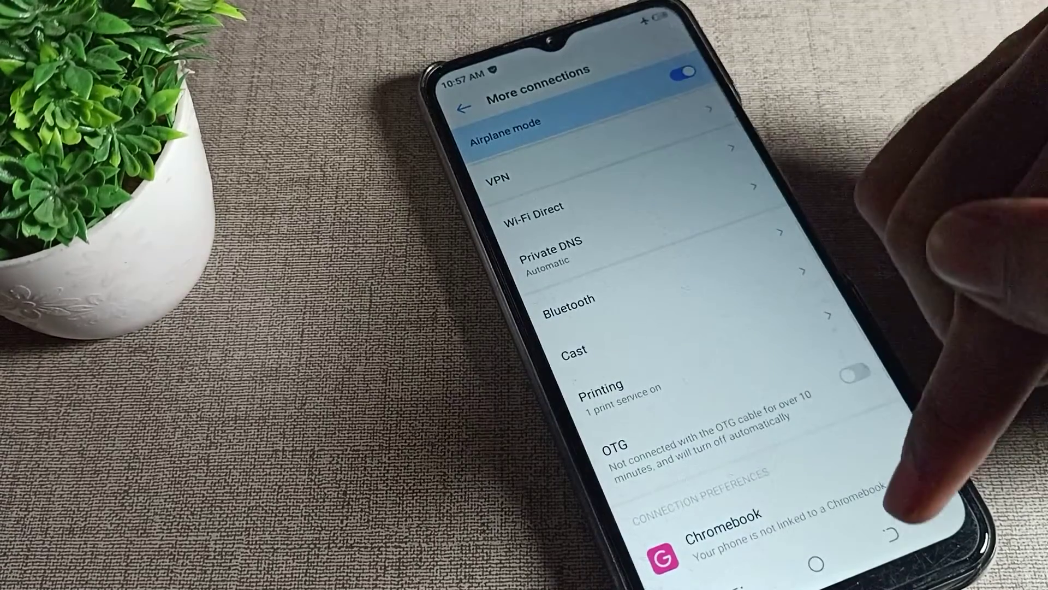
pyautogui.click(461, 105)
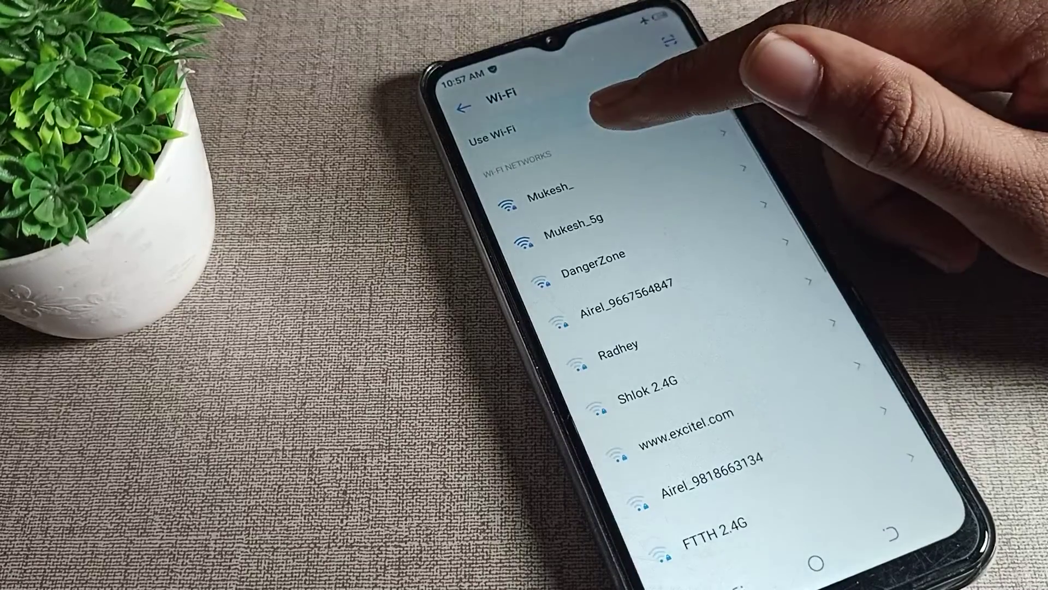
# Enable Use Wi-Fi, connect to the first listed network with its password, and go Home.
pyautogui.click(549, 198)
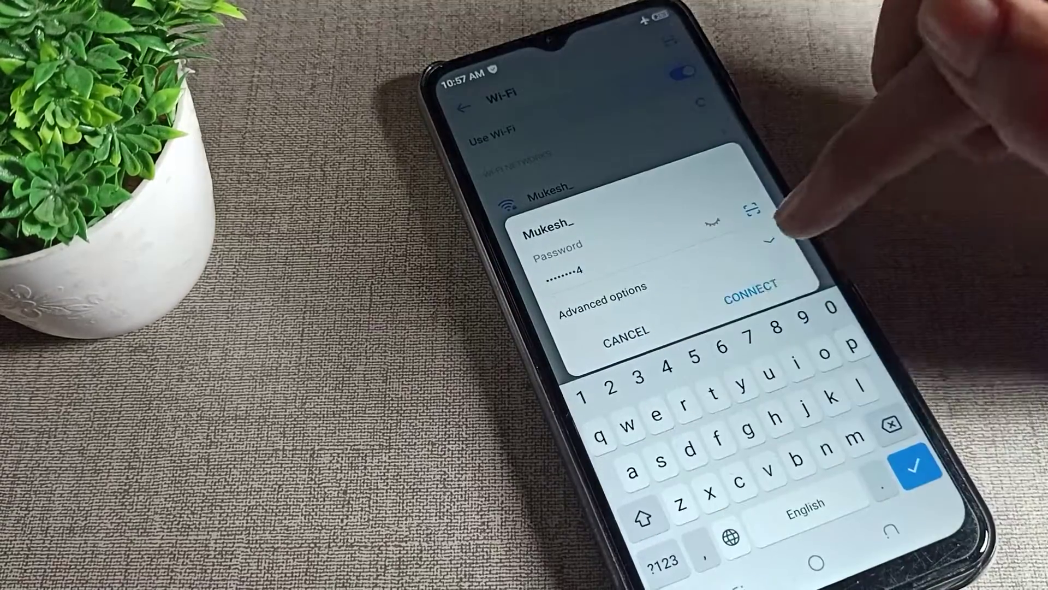
pyautogui.click(751, 297)
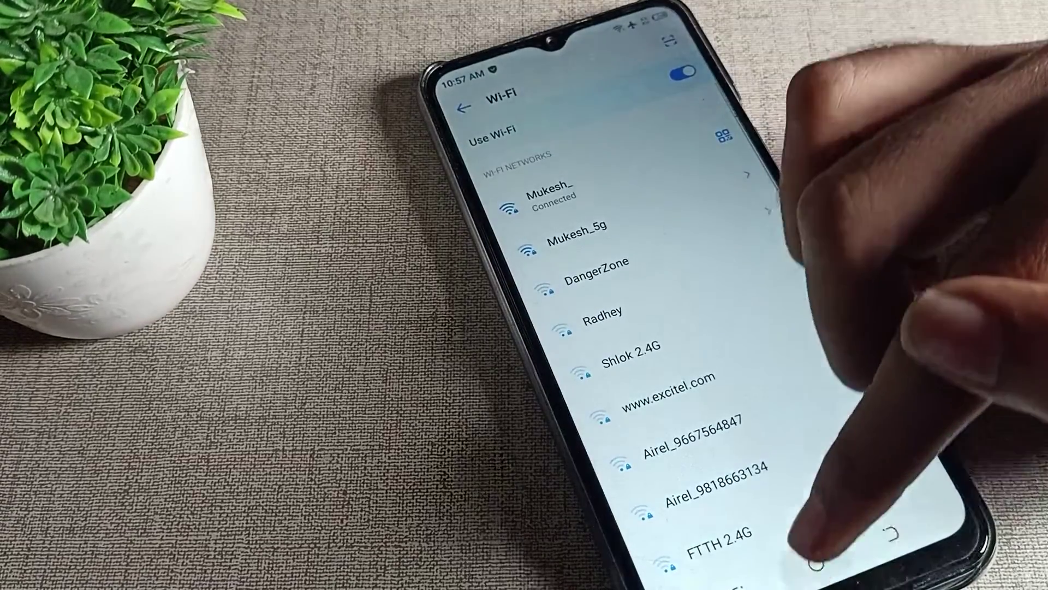
pyautogui.press('HOME')
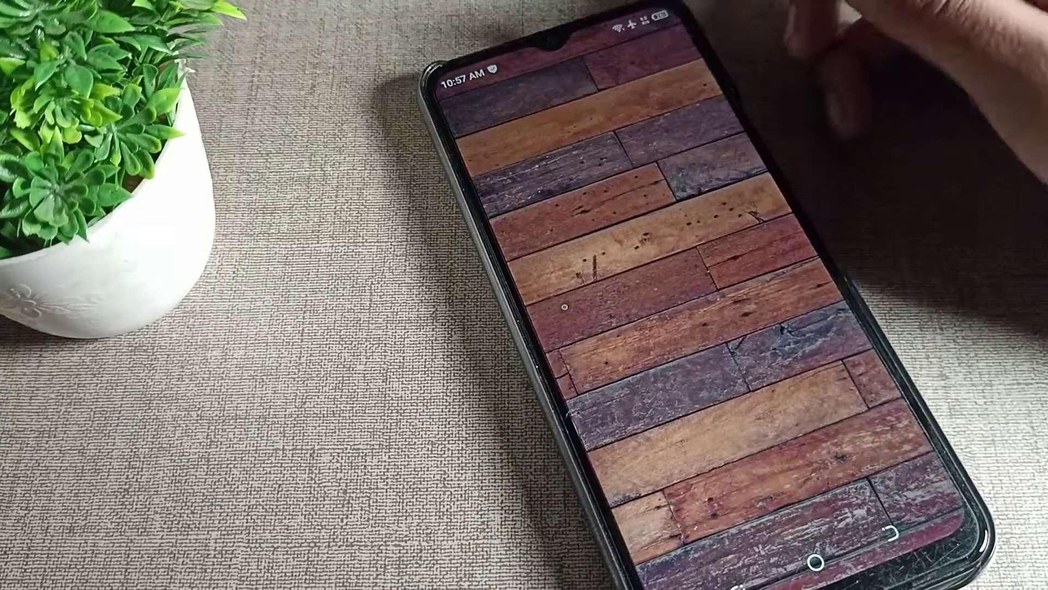